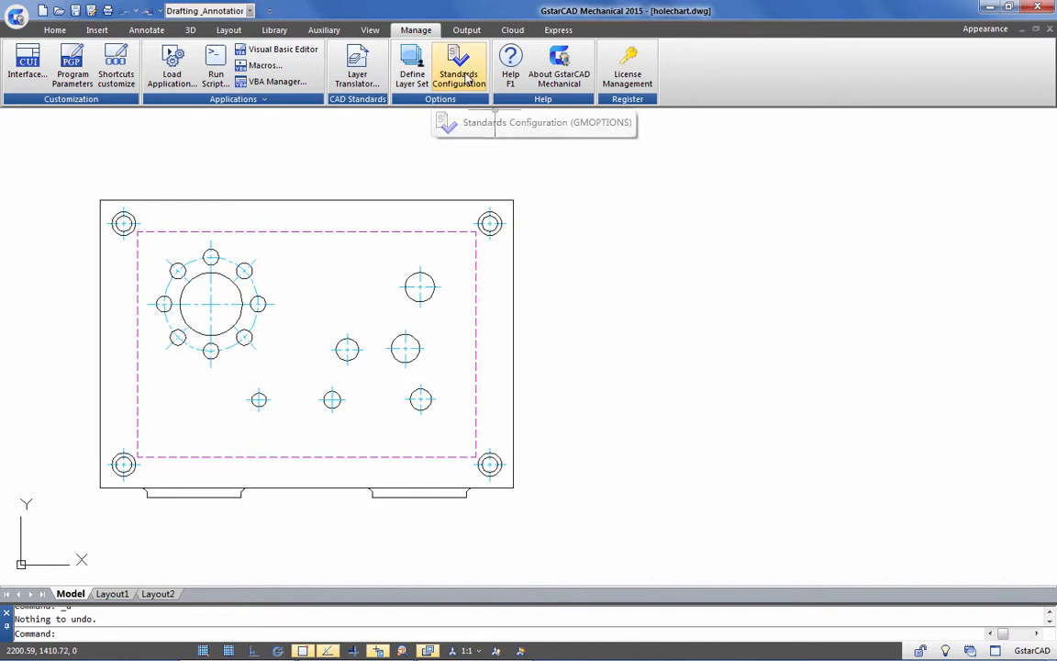
- Open Standards Configuration and select the Hole Chart element under the ISO standard
click(458, 64)
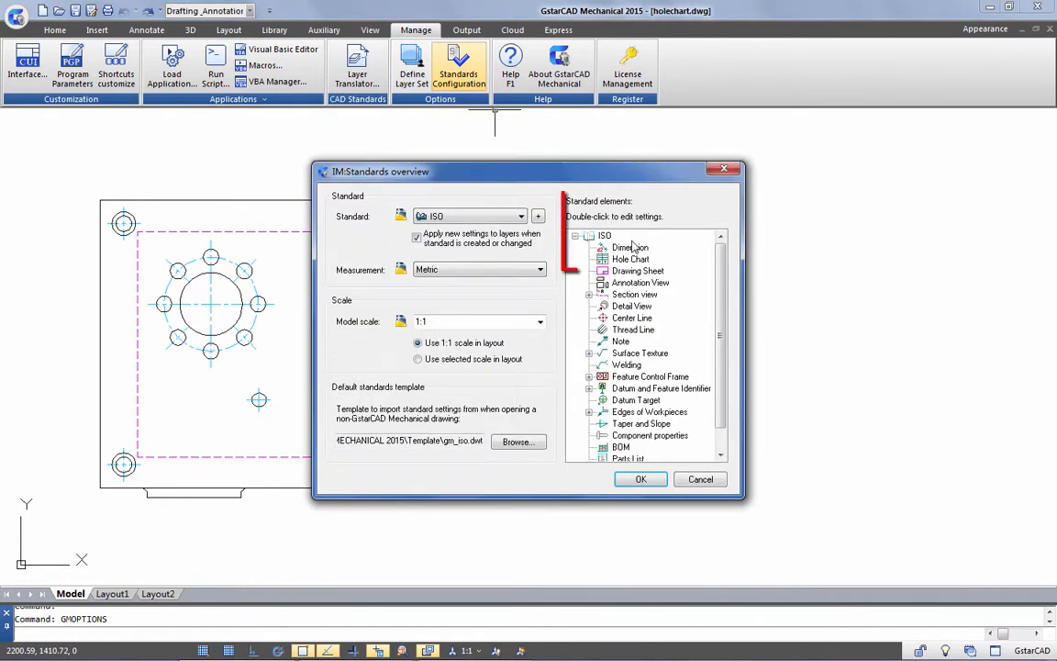
click(631, 259)
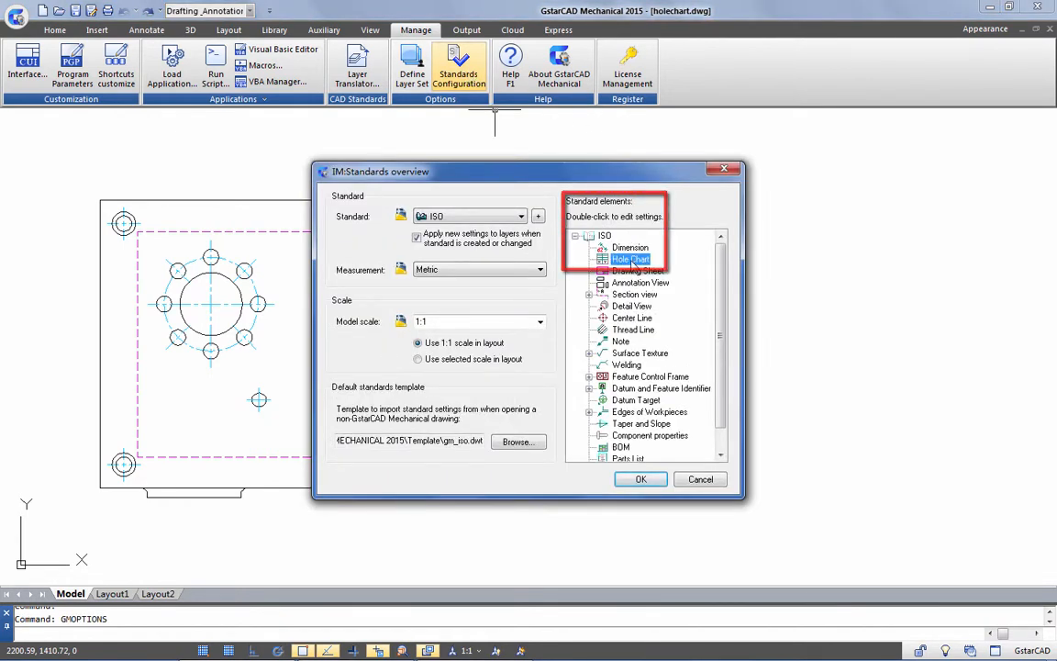
- Open the ISO Hole Chart settings and review its default column properties
double_click(631, 258)
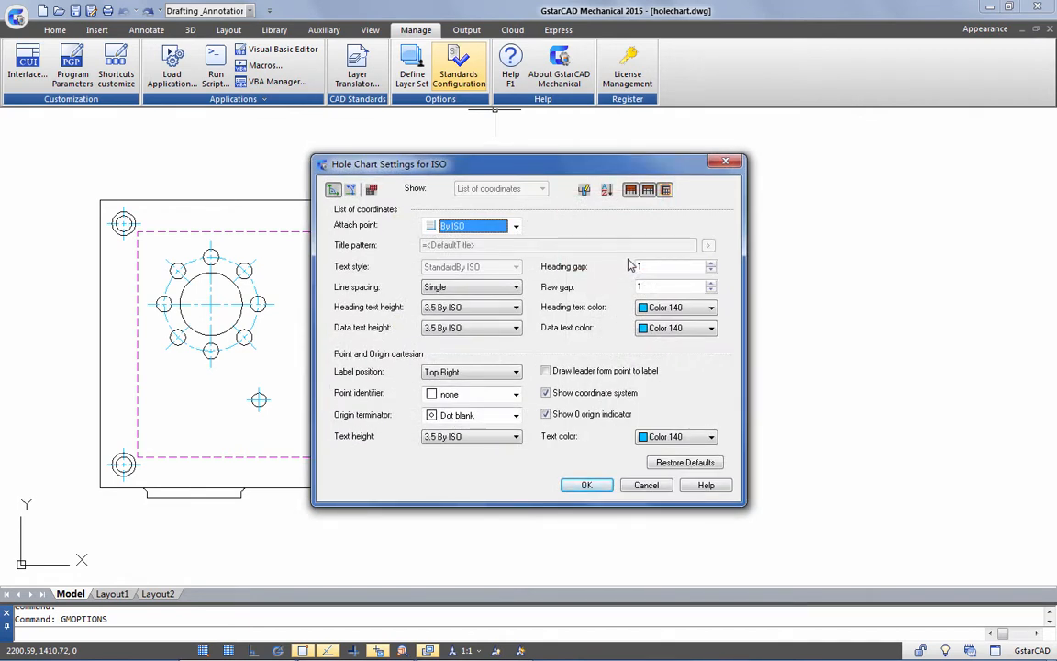
mouse_move(583, 190)
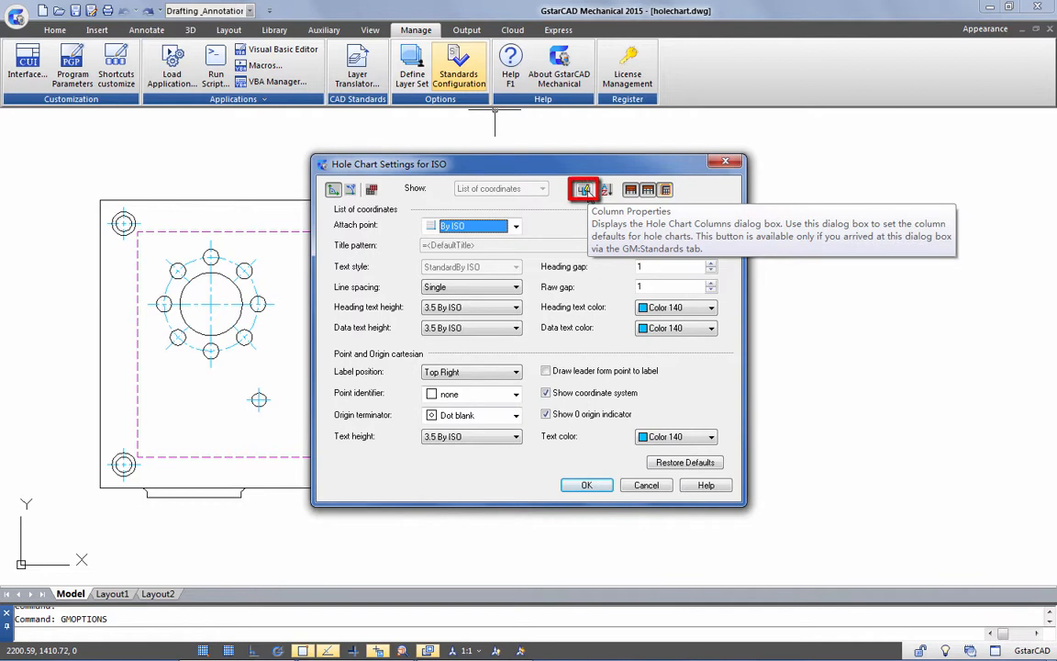
click(584, 189)
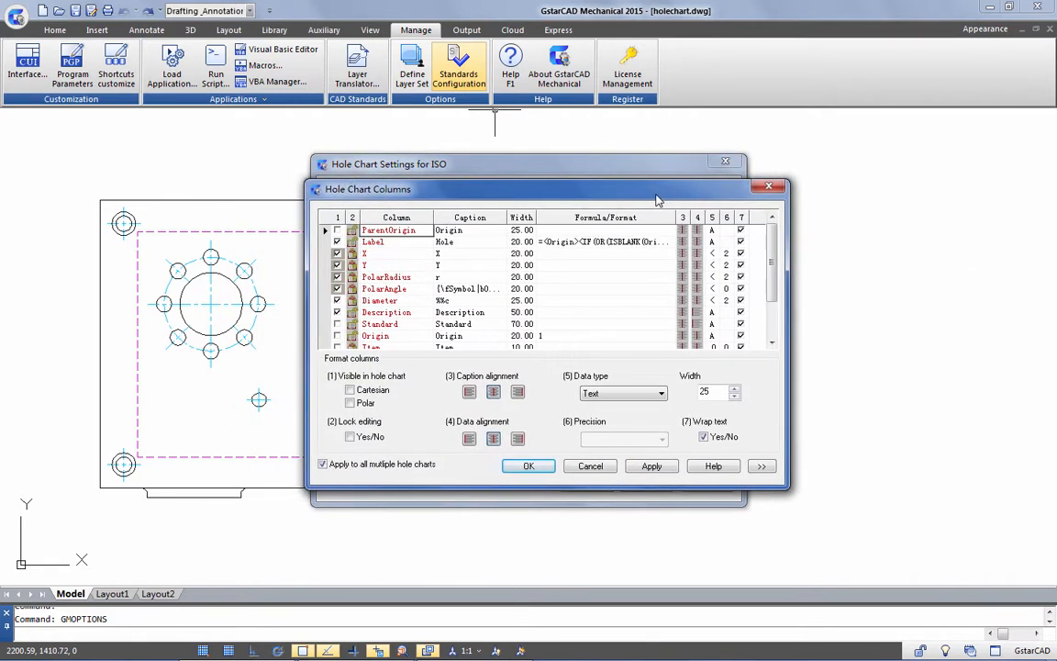
scroll(down, 3)
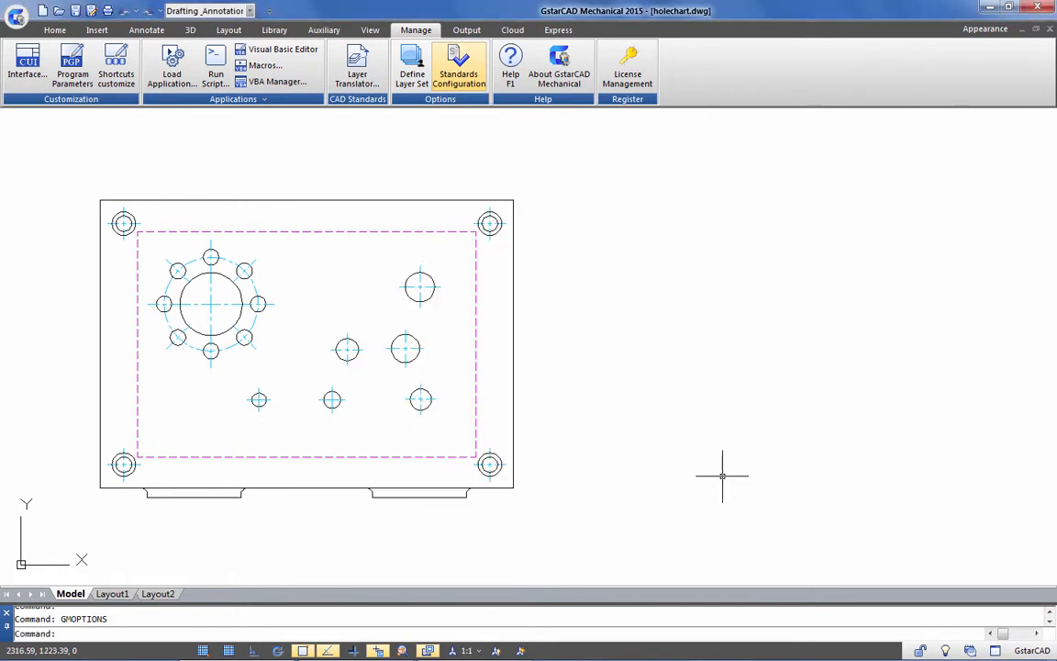
mouse_move(508, 324)
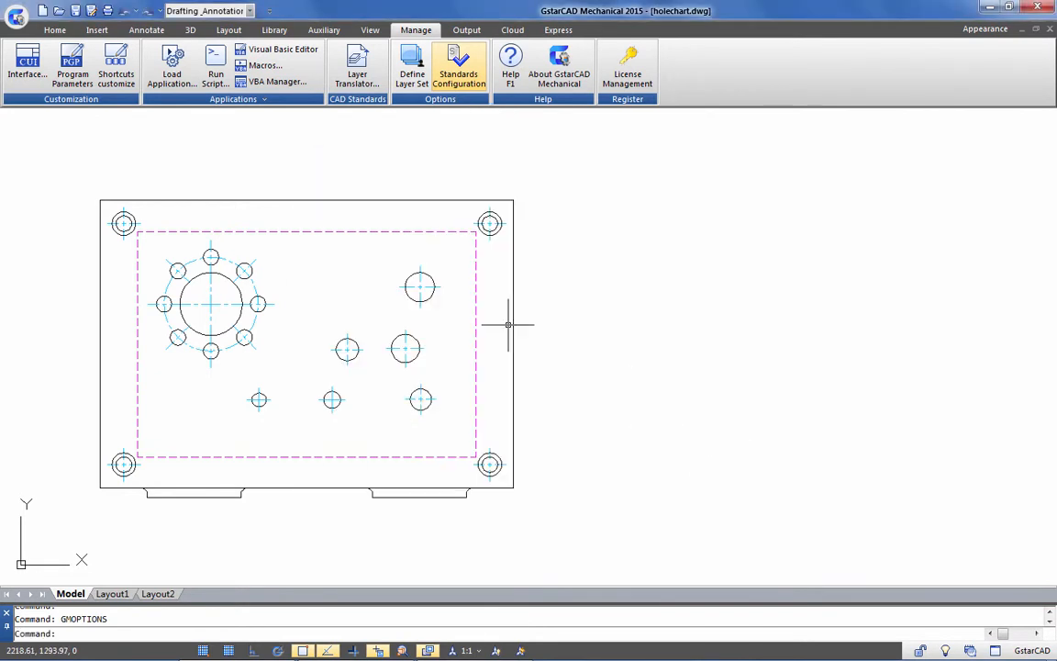
- Create a Cartesian hole chart for holes 1.1–1.6 and place it right of the plate
click(146, 29)
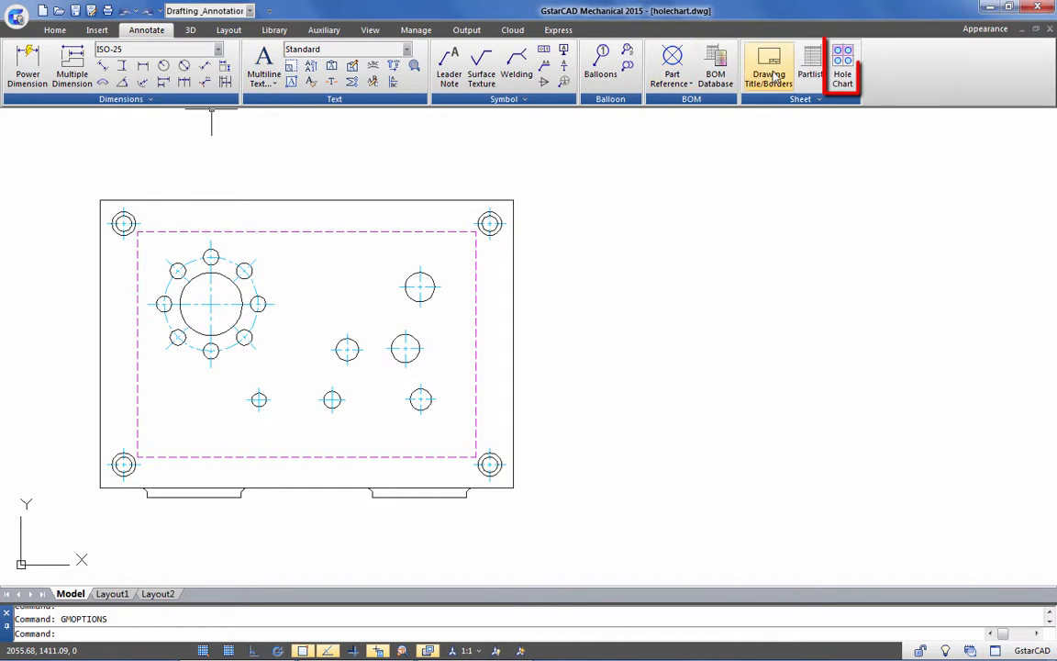
click(842, 64)
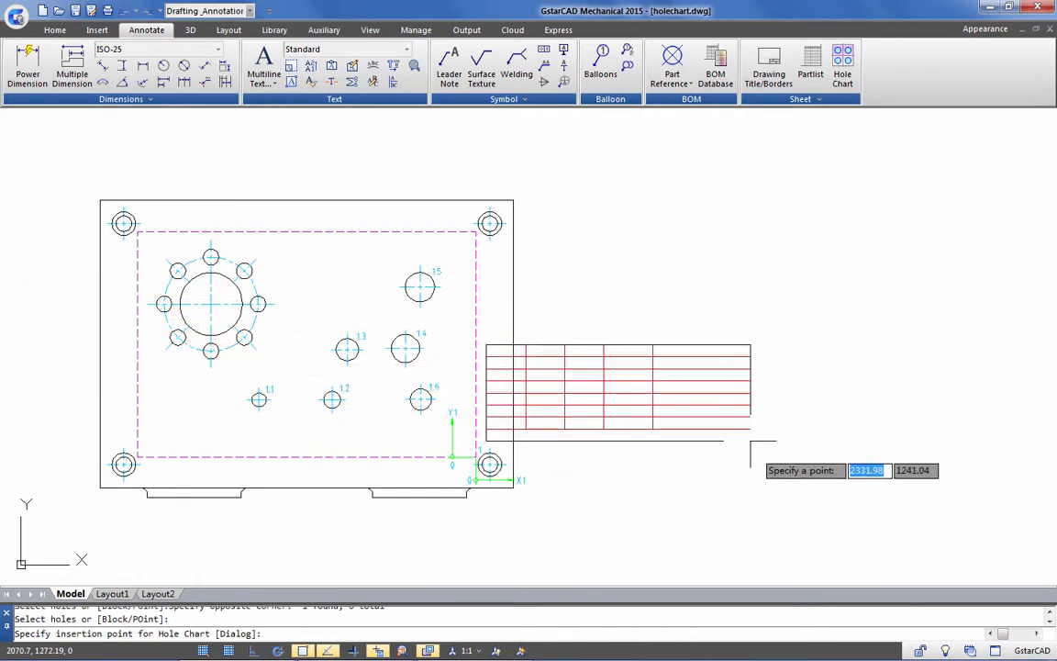
click(941, 470)
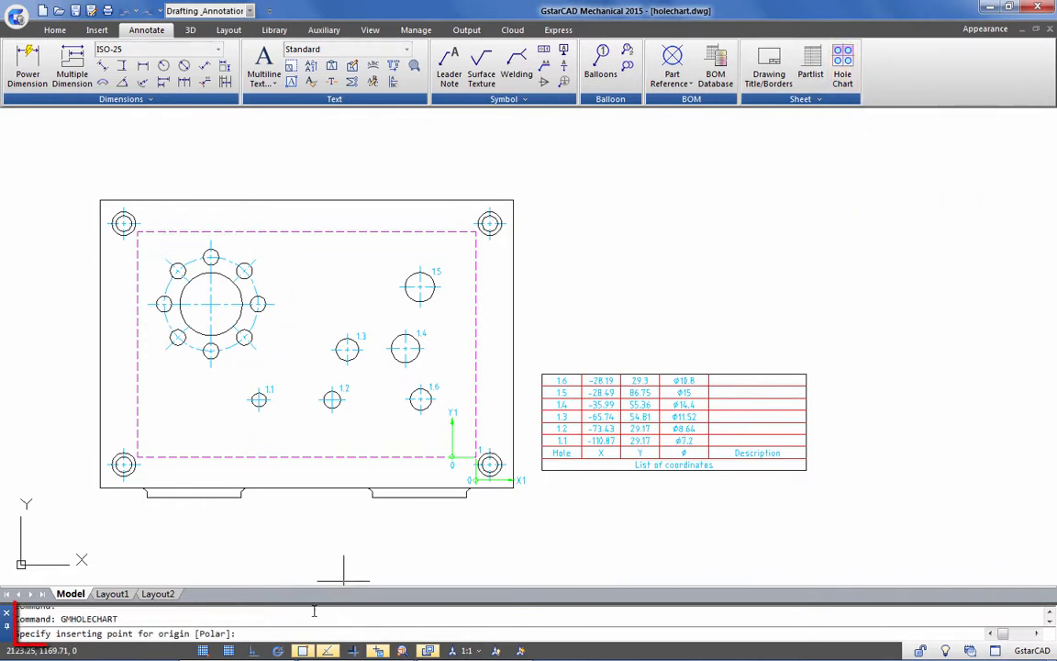
- Add a polar chart for holes 2.1–2.9 from the bolt circle centre, placed above
text(p)
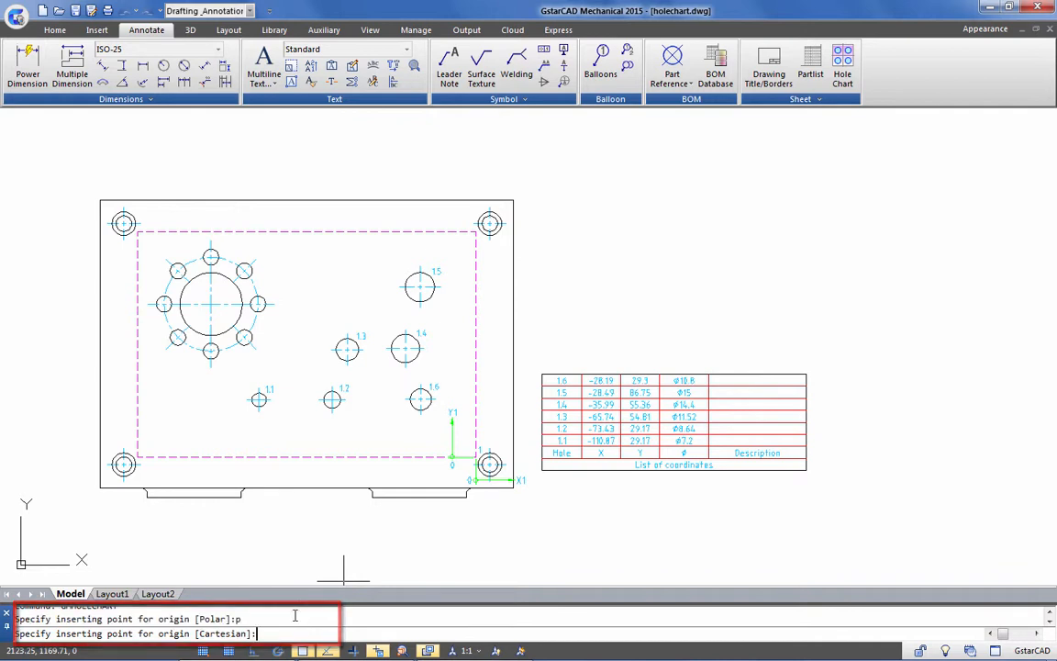
click(211, 303)
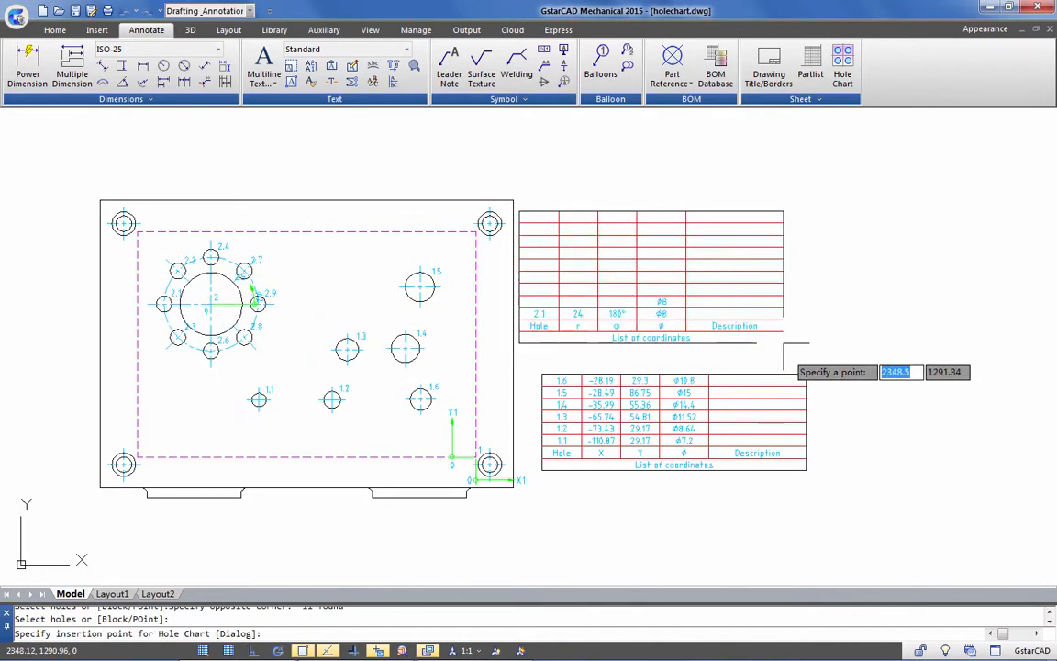
click(951, 437)
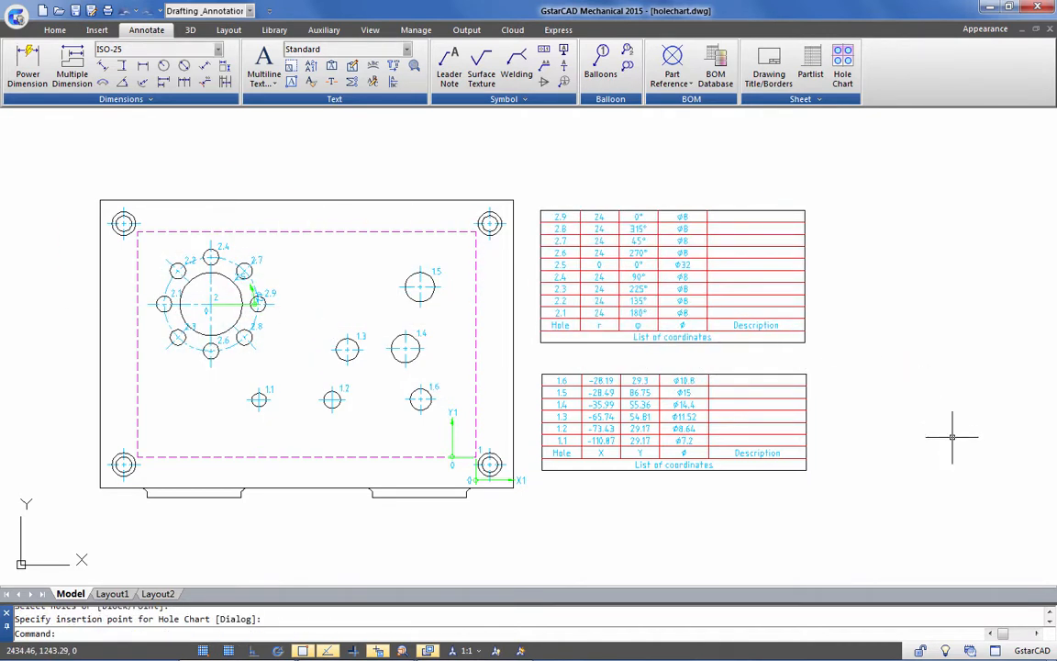
mouse_move(850, 452)
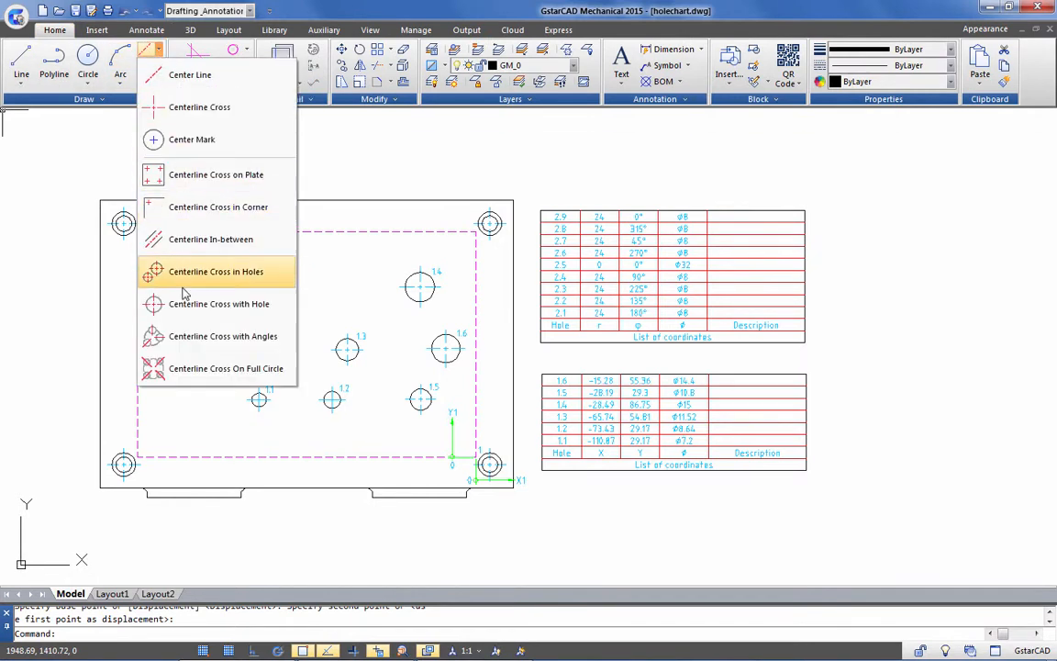
- Add centreline crosses to the holes after moving the Ø14.4 hole
click(215, 271)
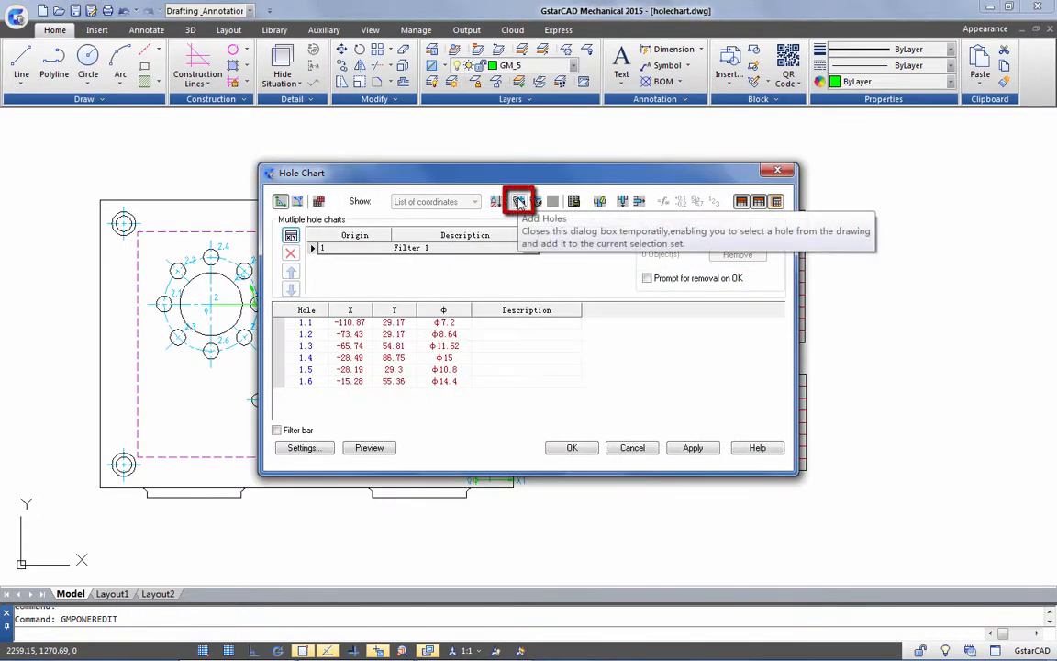
- Add a seventh hole, 1.7, to the Cartesian hole chart
click(519, 201)
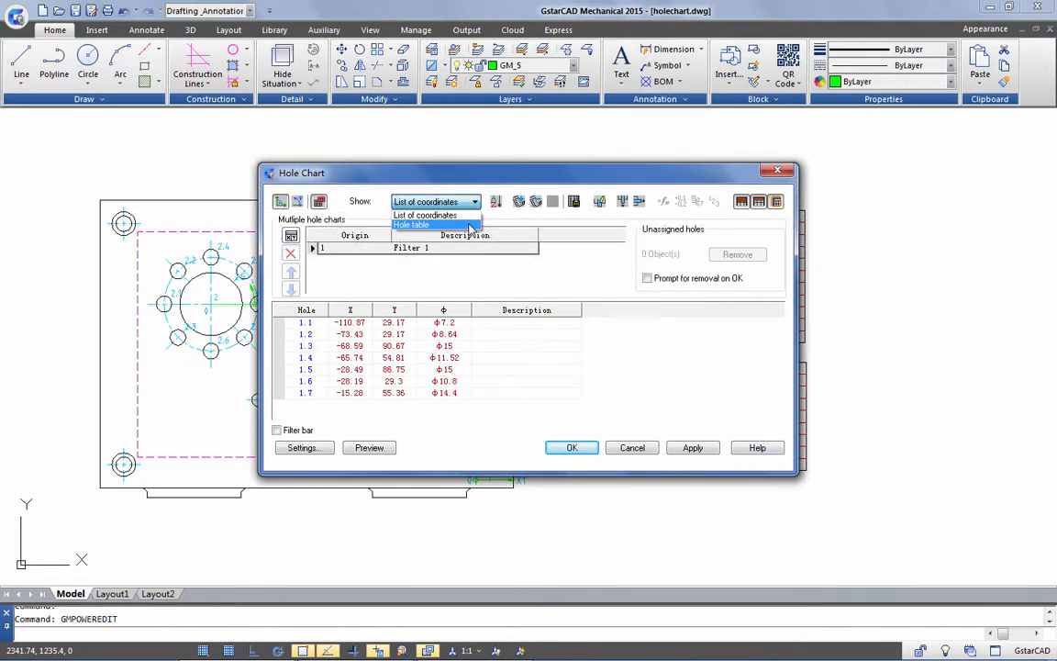
- Switch the Hole Chart output to a hole table of diameters and quantities
click(572, 447)
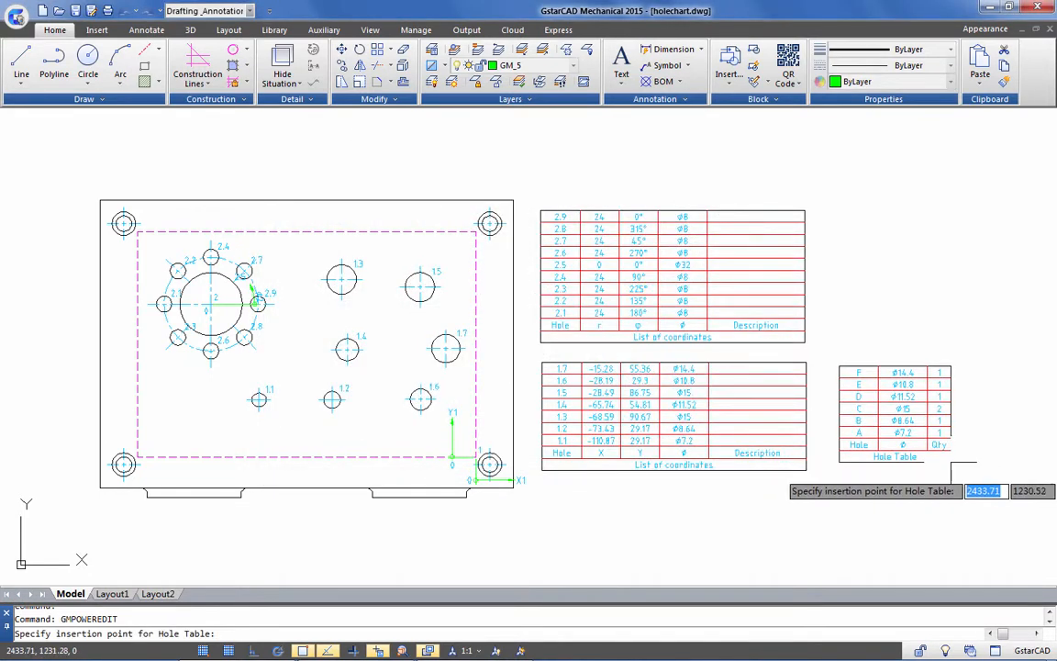